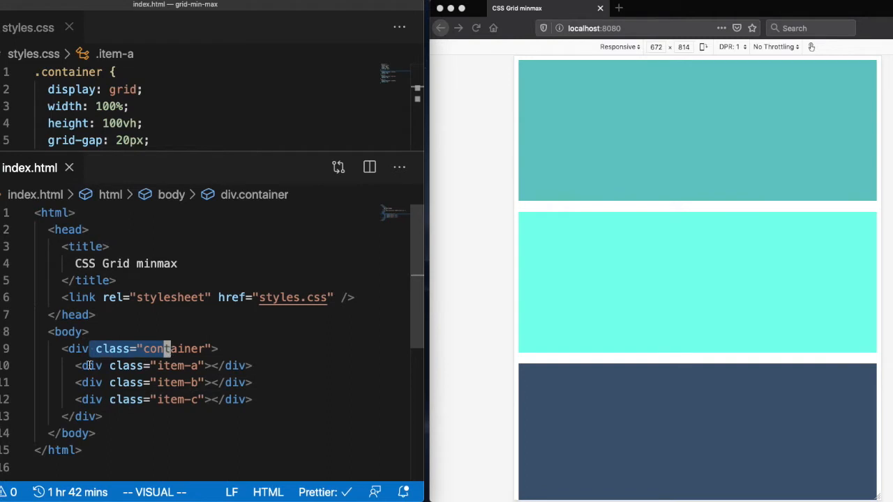
Step: Enlarge the styles.css pane and clear the width/height line selection with Escape
left_click_drag(164, 348, 252, 400)
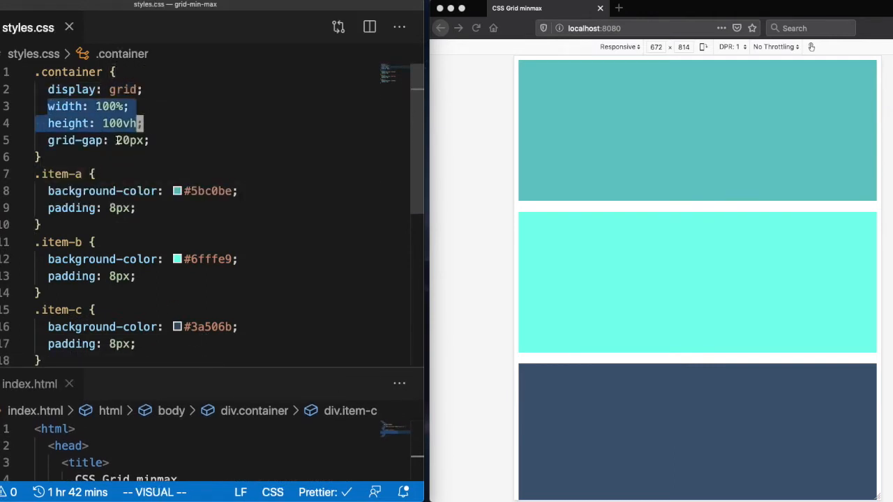
key("Escape")
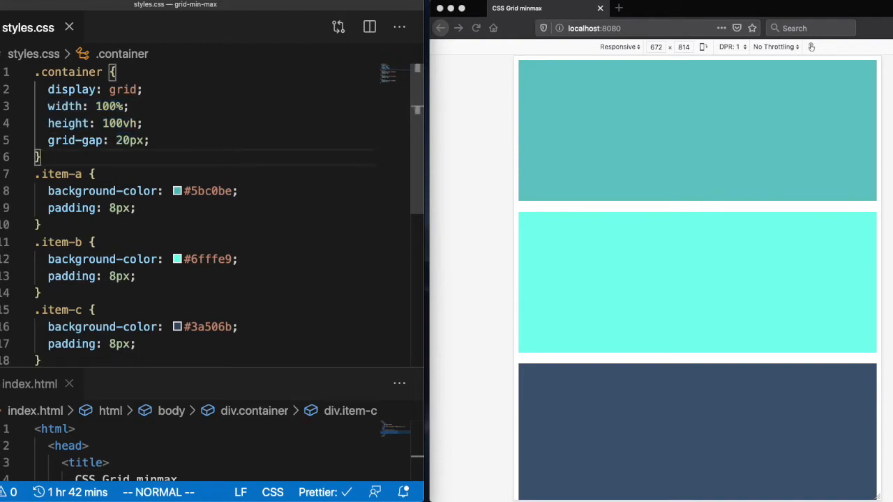
Step: Add grid-template-columns: 100px 100px 100px to .container and dismiss the browser menu
type("grid-temp")
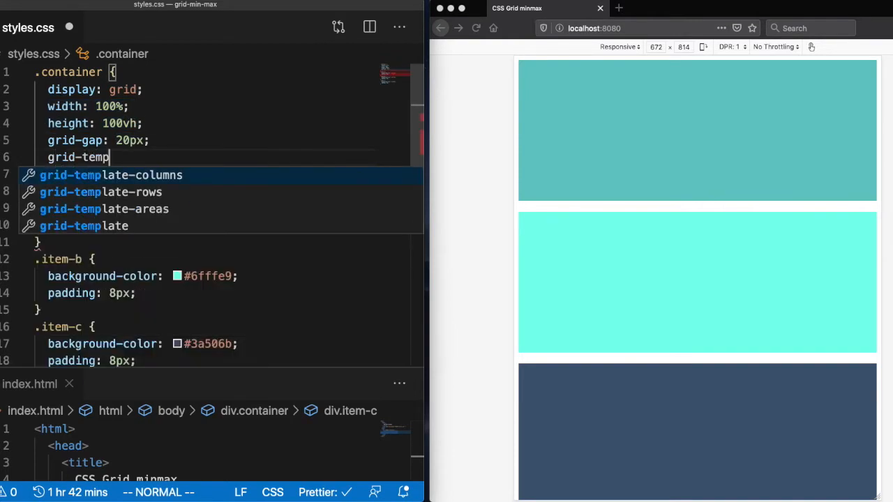
type("late-columns:")
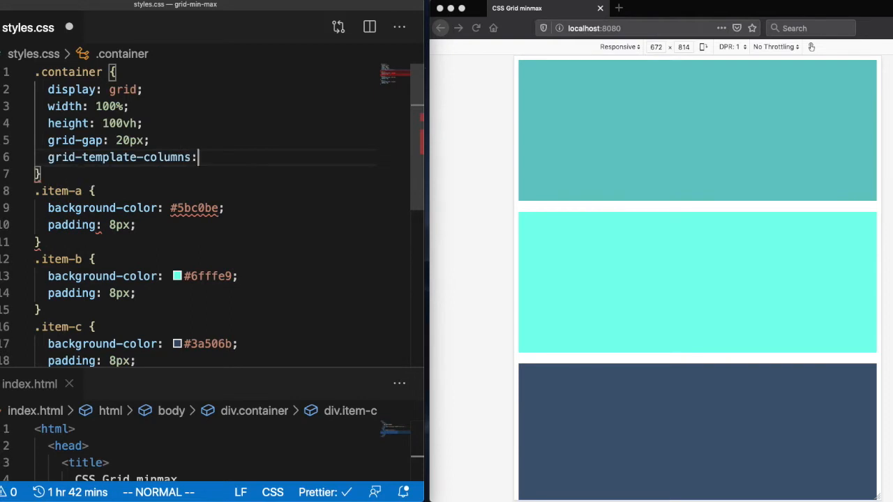
type("100px 100px 100px;")
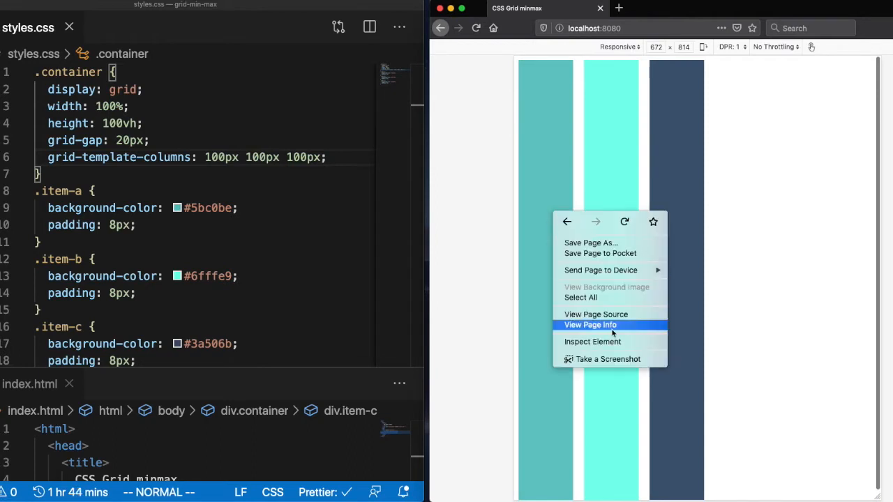
left_click(591, 341)
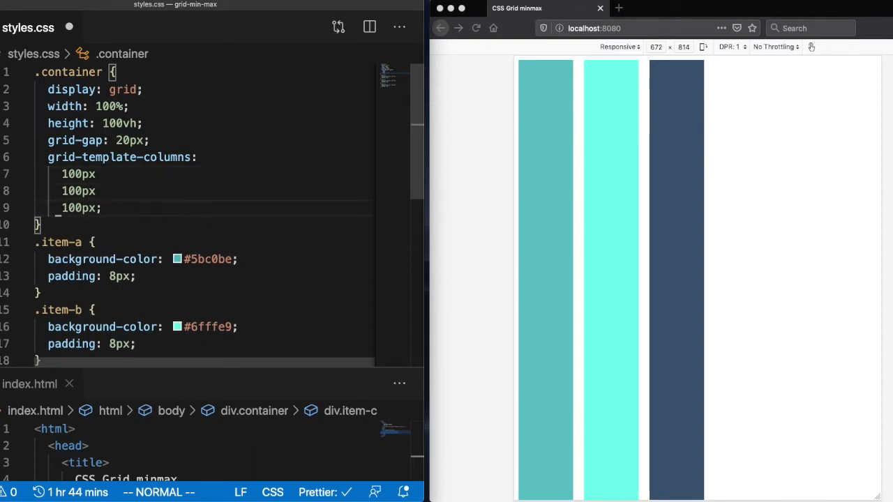
Step: Change each column to minmax(100px, 300px), reload the browser, and narrow the preview
type("minm")
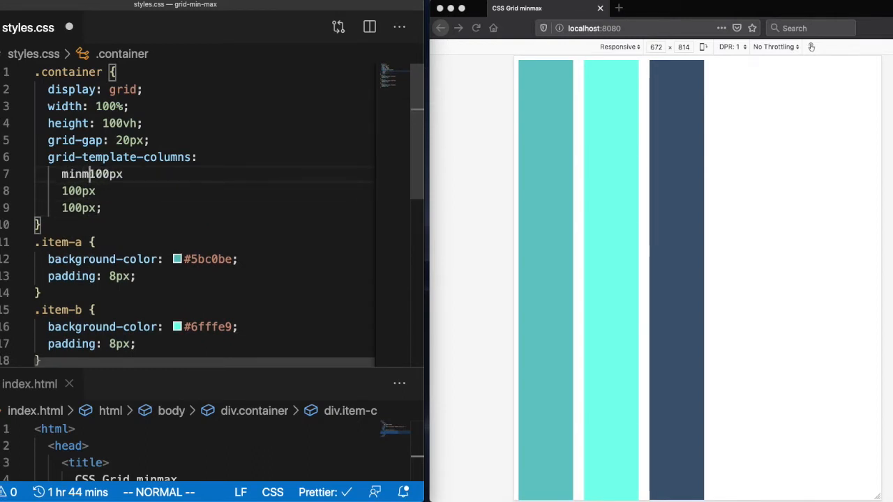
type("ax(")
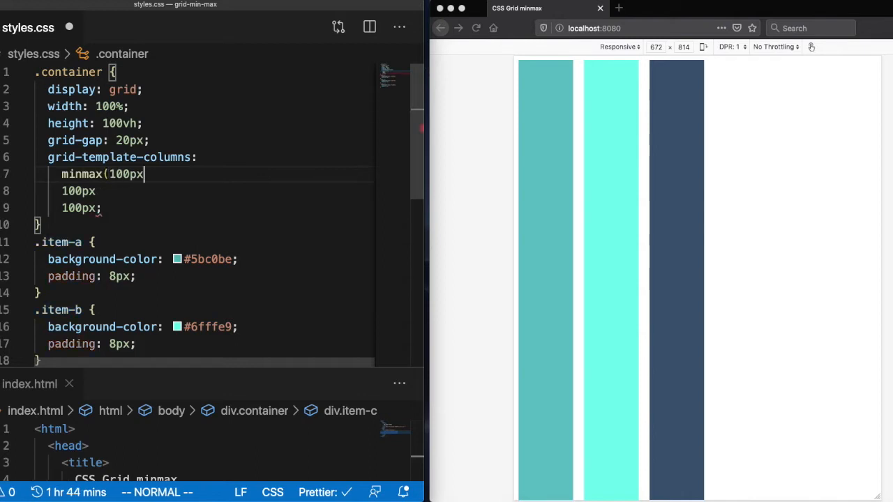
type(", 300px")
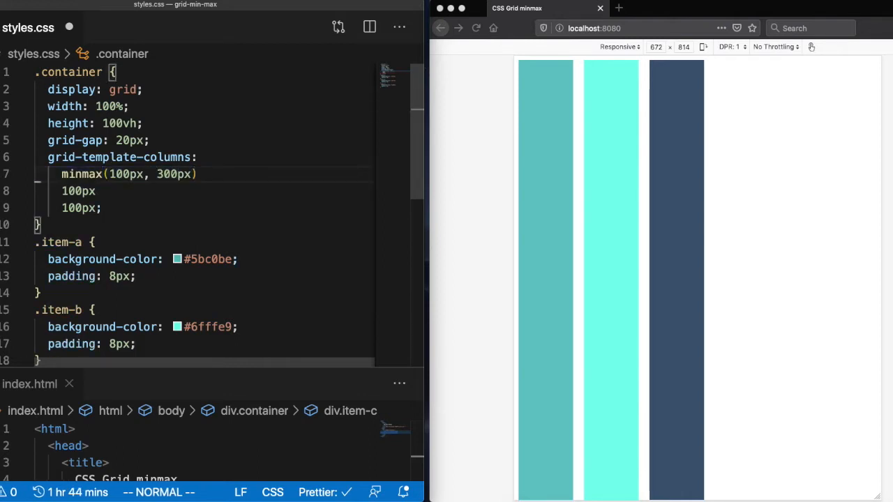
type("minmax(100px, 300px)")
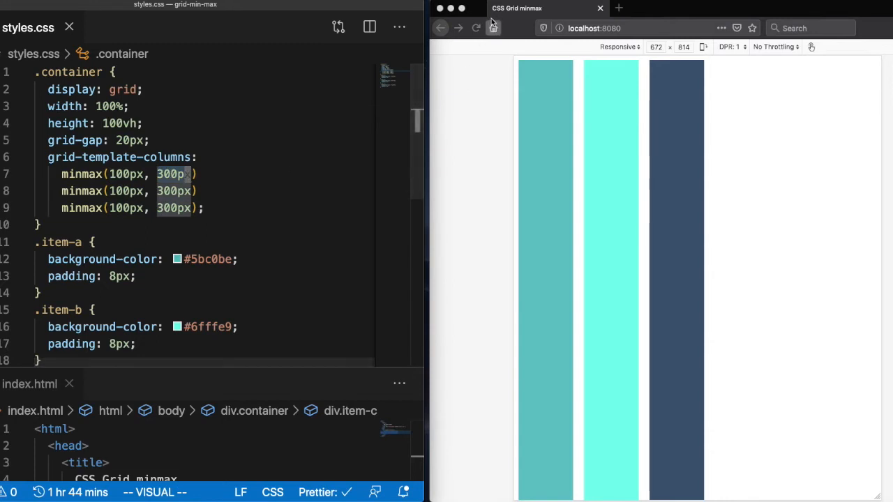
left_click(493, 28)
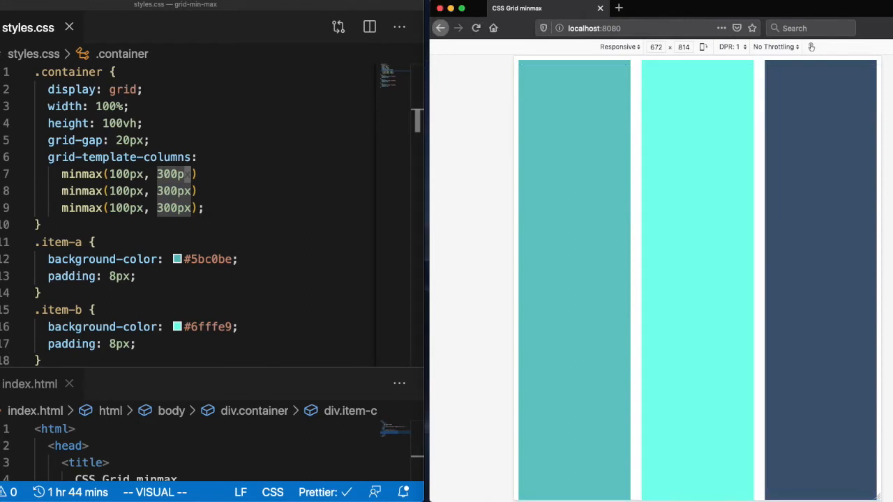
left_click_drag(426, 279, 614, 279)
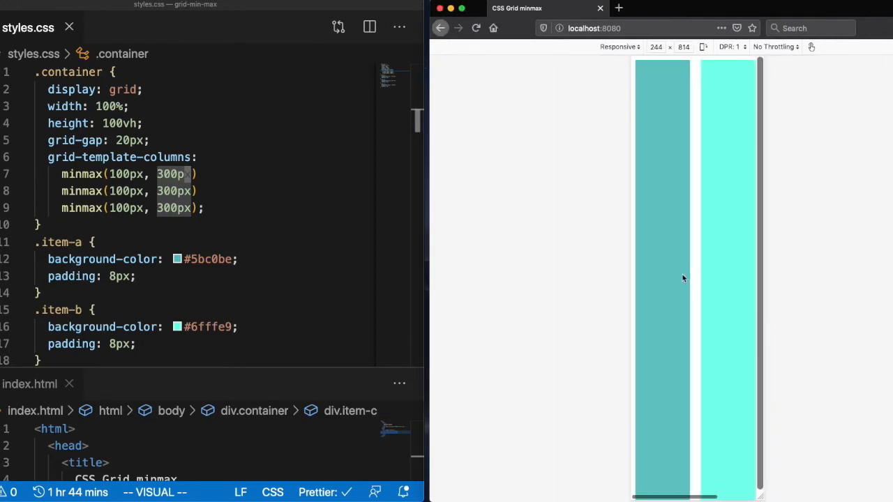
mouse_move(682, 279)
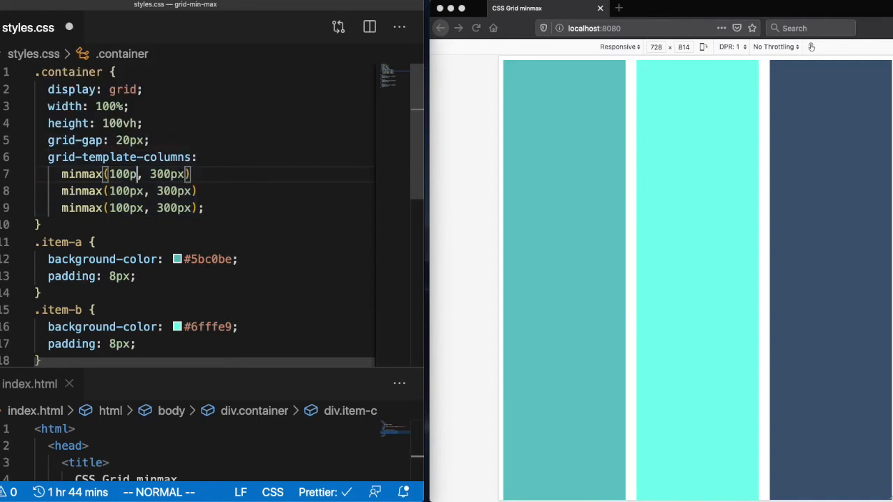
Step: Make columns minmax(20%, 2fr) and minmax(100px, 3fr), reload, resize preview, and type auto
type("20%,")
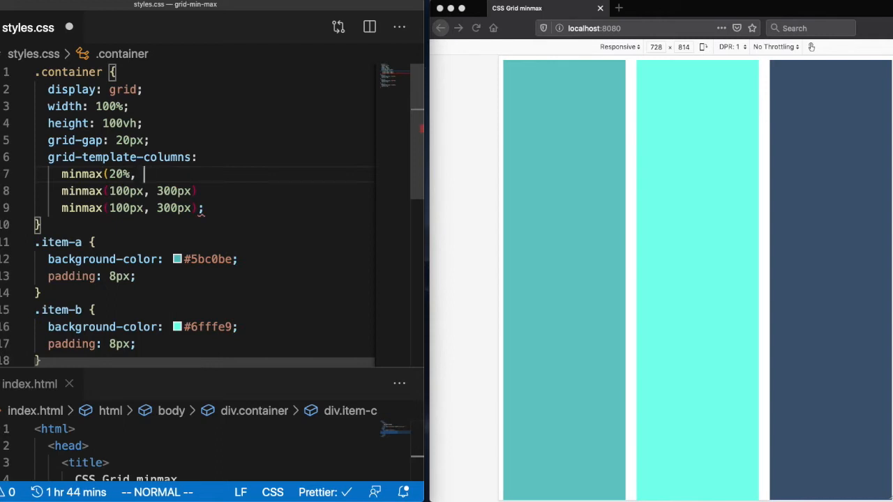
type("2fr)")
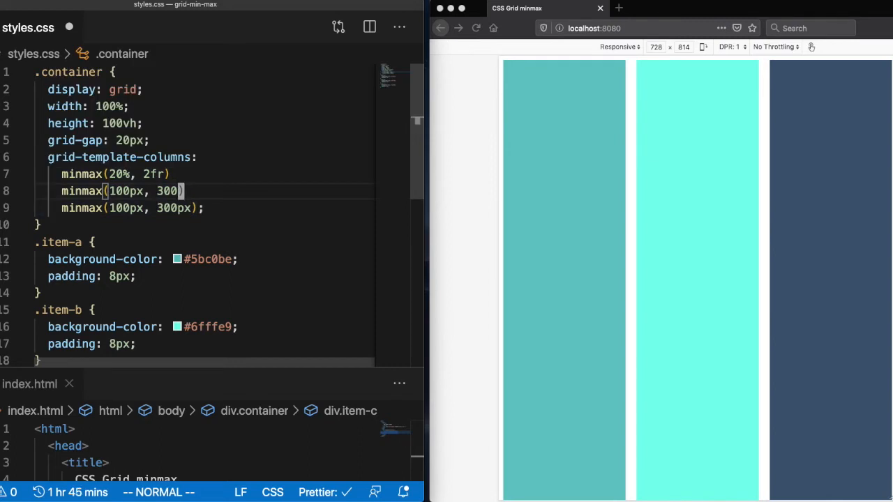
type("3fr")
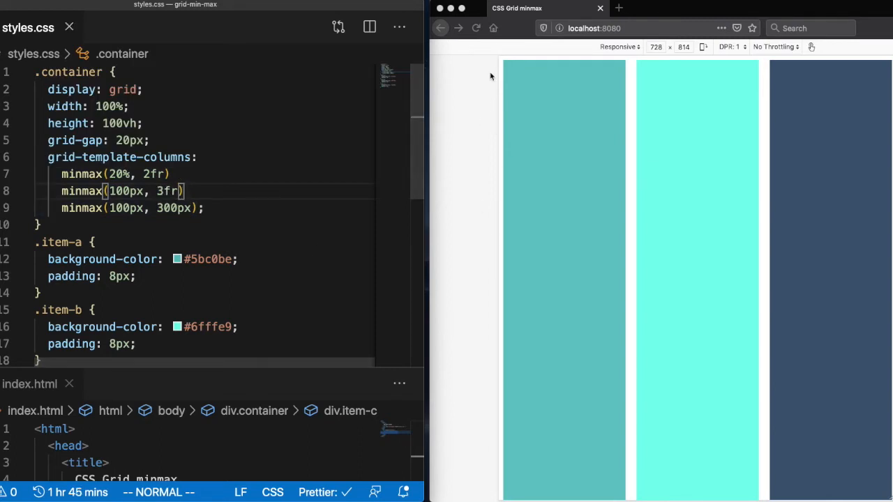
left_click(474, 28)
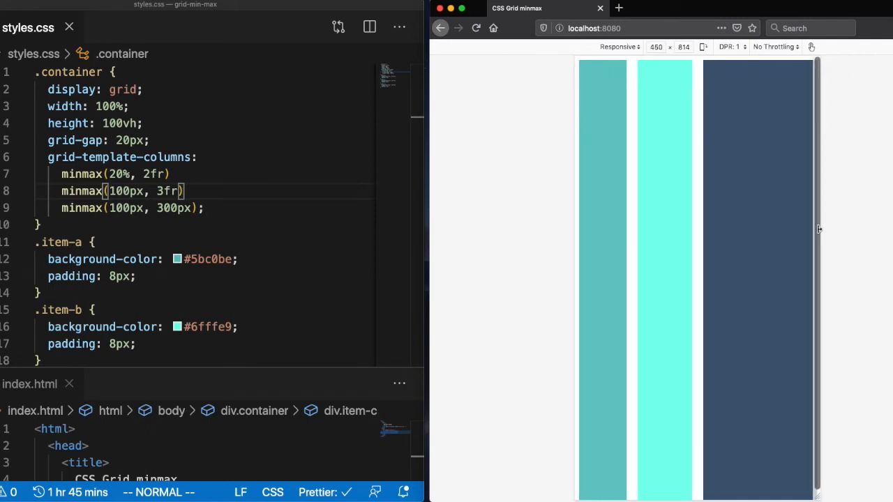
left_click_drag(818, 229, 767, 236)
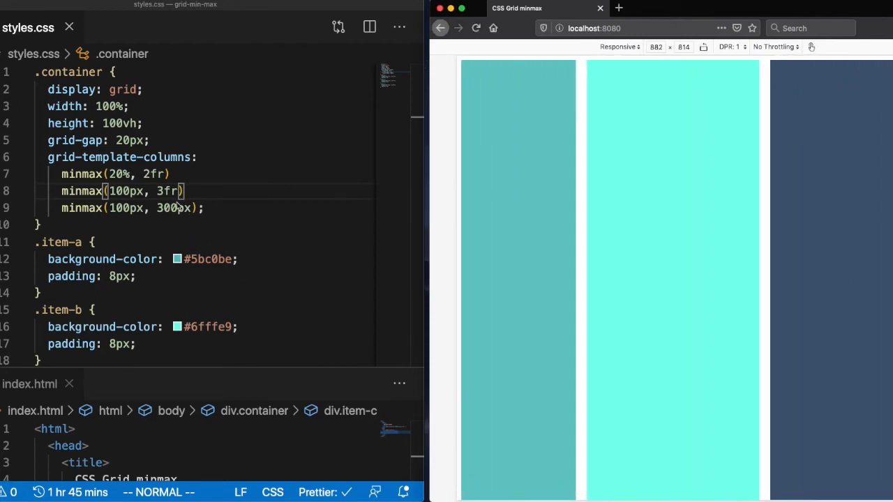
type("auto")
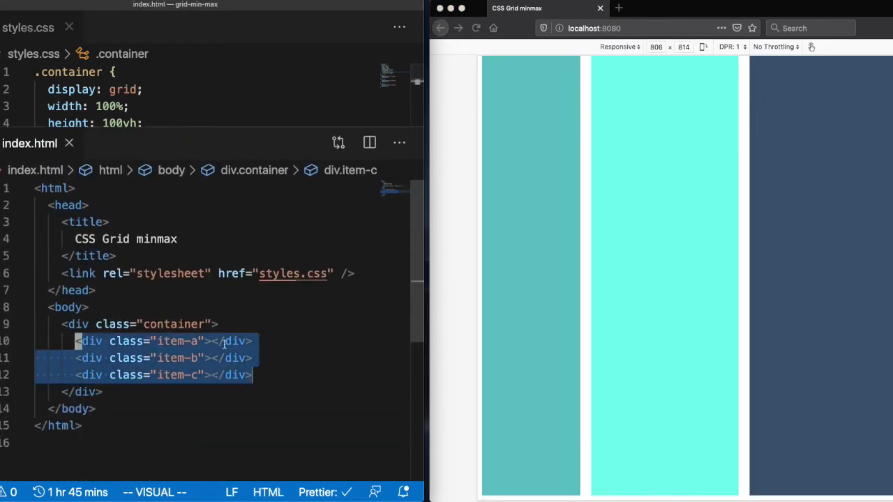
Step: Type placeholder text 'kksdjfkj ksjkjksjdf' into the item divs in index.html
key("Escape")
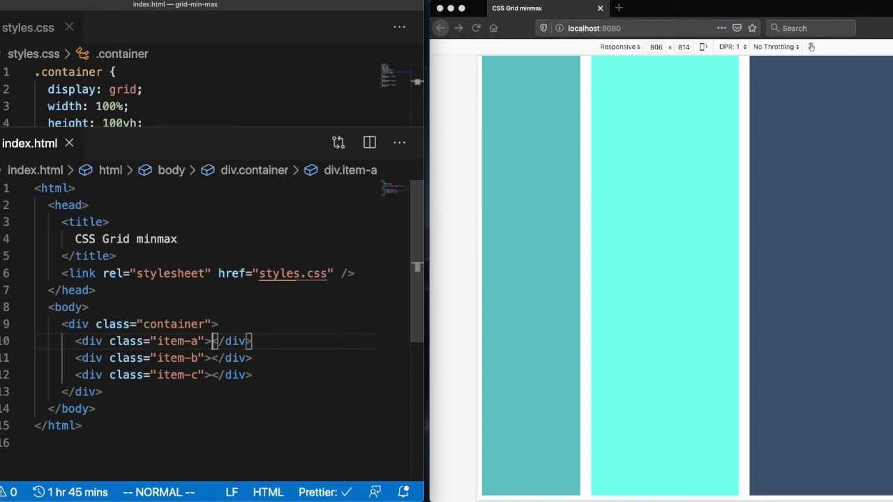
type("kksdjfkj ksjkjksjdf kjsdkfj")
left_click(163, 358)
type("kjskdfj kjsdkfjk ksjdfkjk skjdfkjsdfkj")
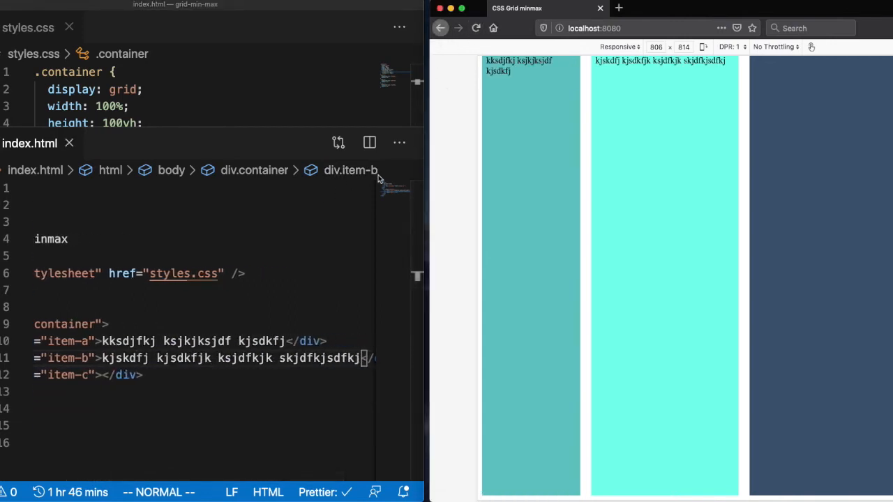
mouse_move(207, 128)
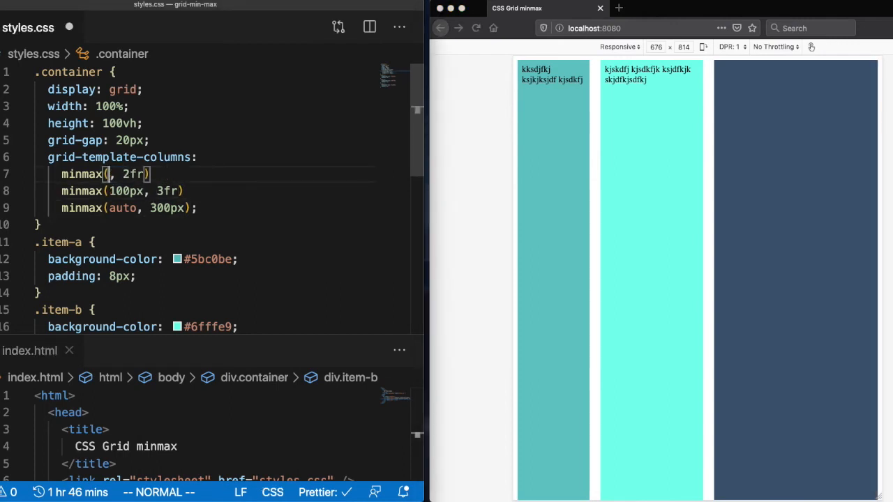
Step: Use min-content as the first column's minimum, reload Firefox, and resize the preview narrower and wider
type("min-content")
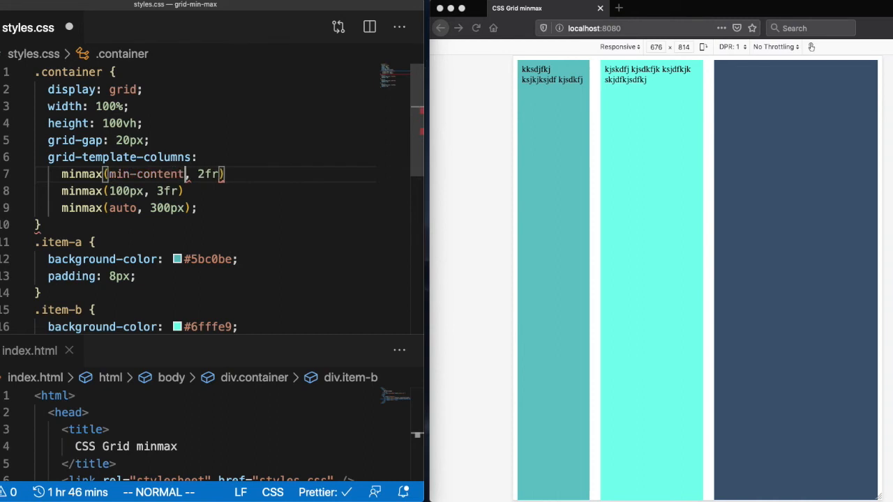
left_click(472, 27)
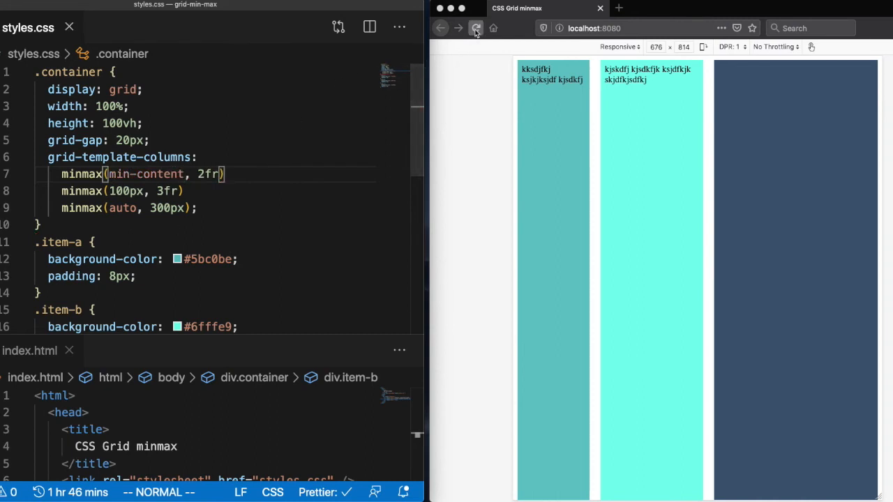
left_click(474, 28)
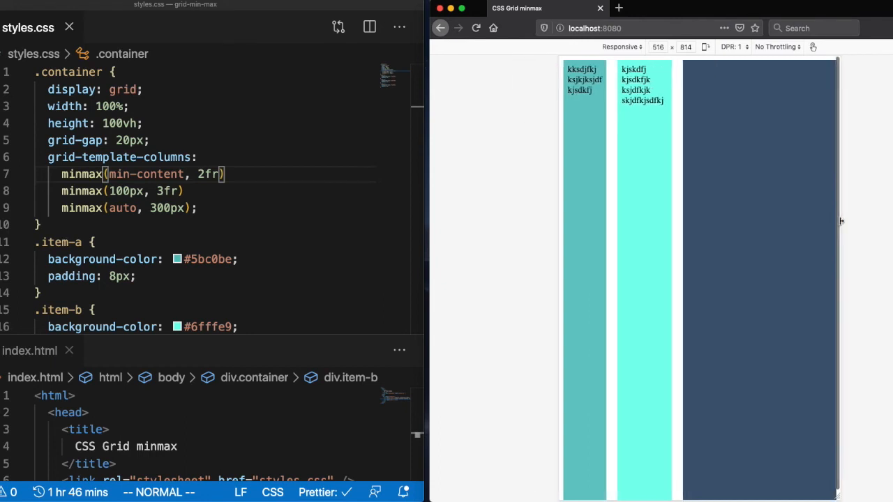
left_click_drag(837, 221, 807, 222)
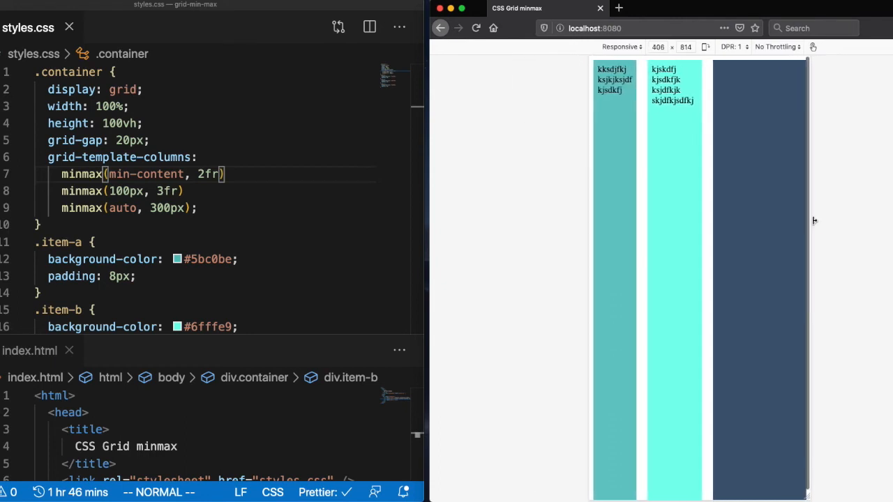
left_click_drag(807, 220, 840, 220)
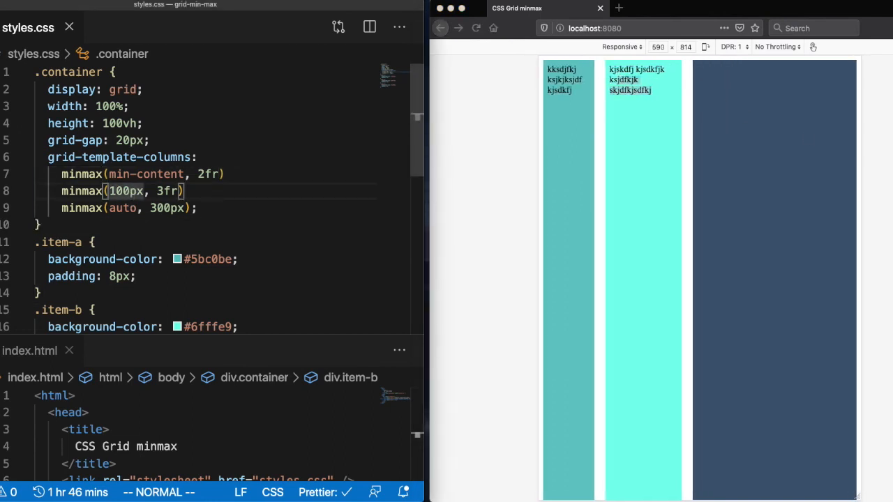
Step: Enter max-content as the second column's minimum and widen the preview to check it
type("max-content")
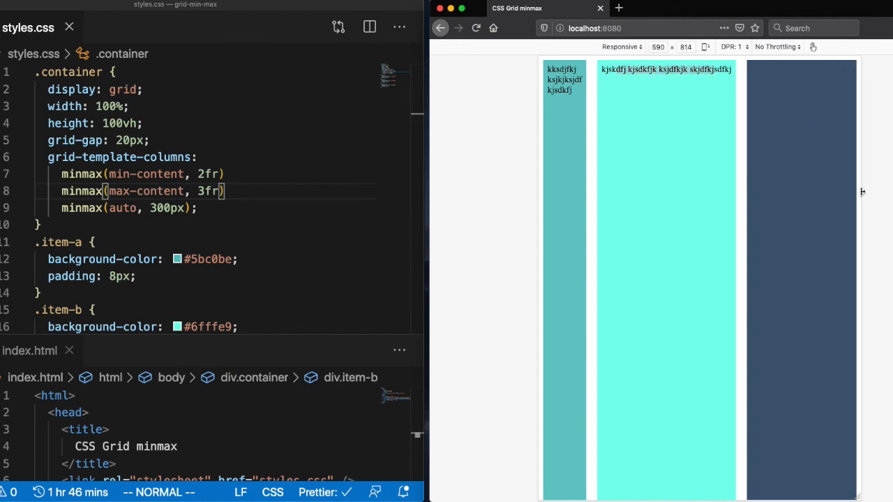
left_click_drag(861, 192, 890, 188)
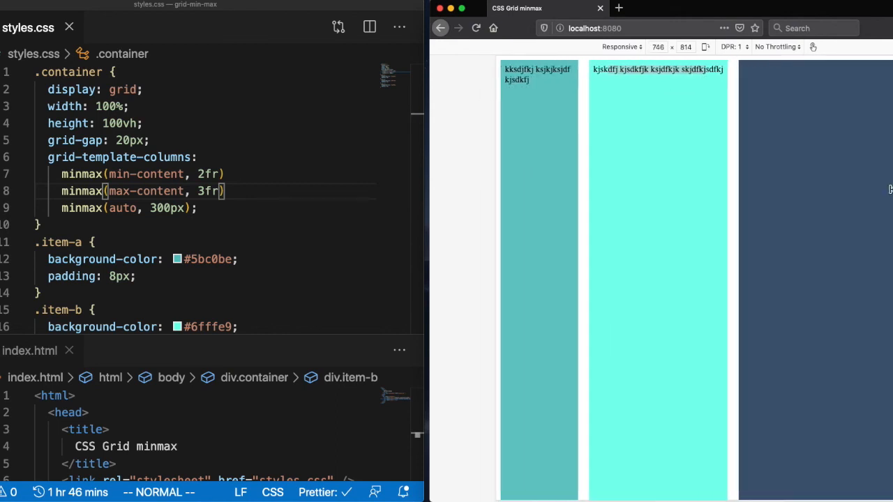